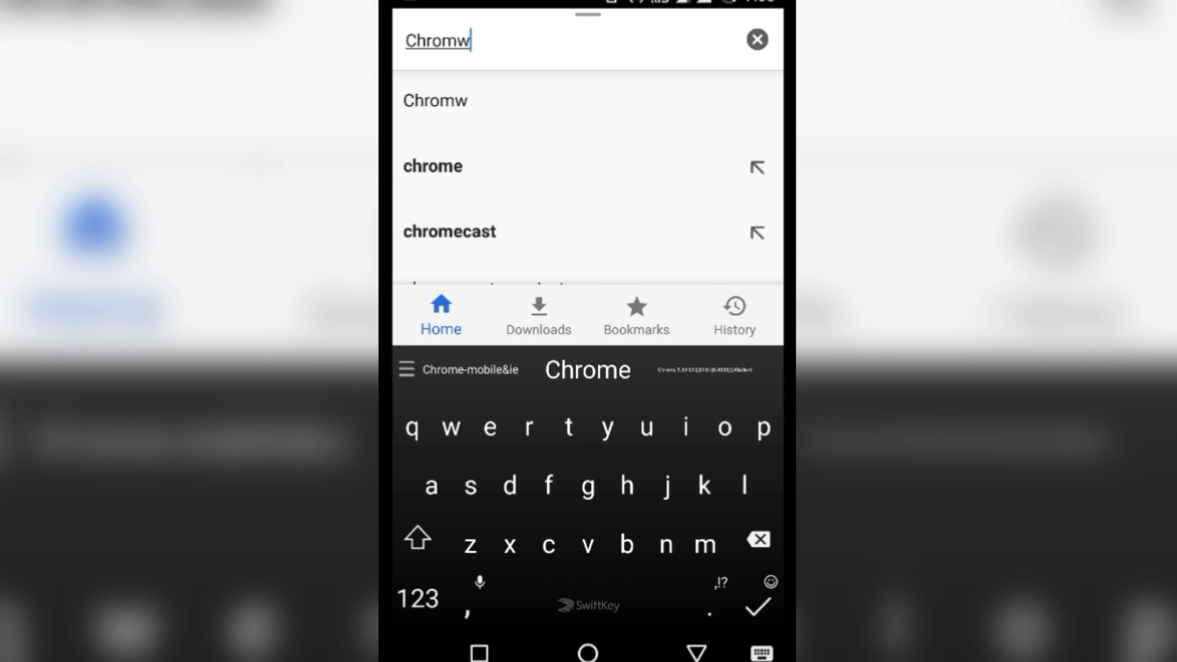
# - Search Google for Chrome, then view the Downloads and Bookmarks sections of Chrome Home
pyautogui.click(756, 609)
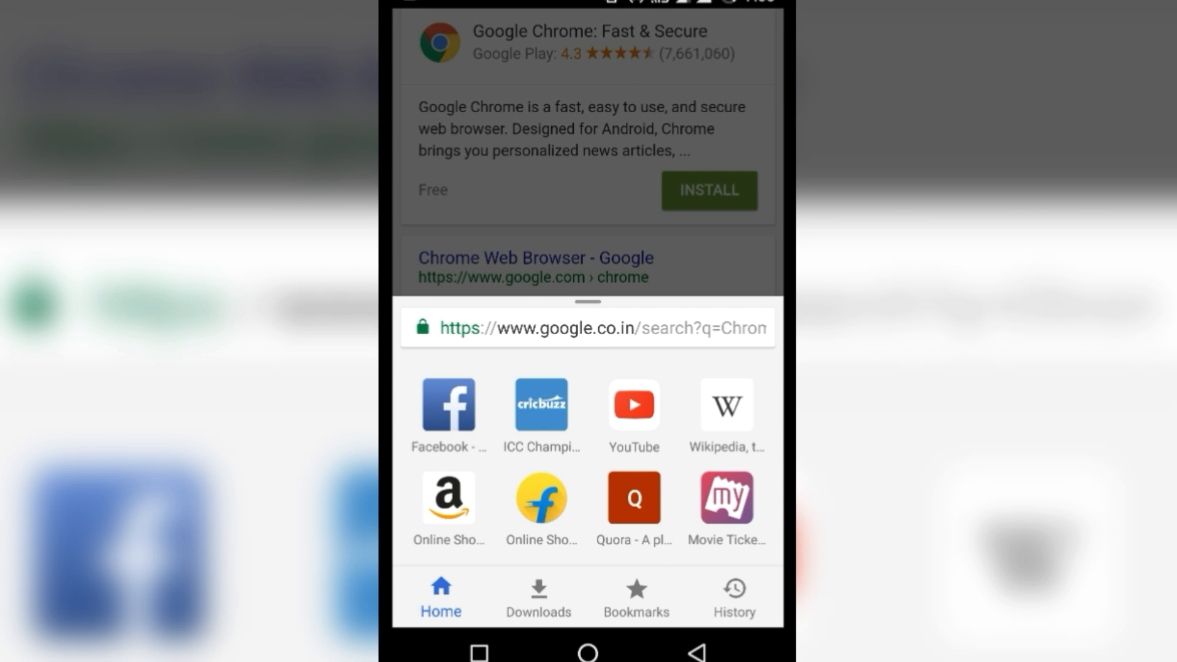
pyautogui.click(537, 597)
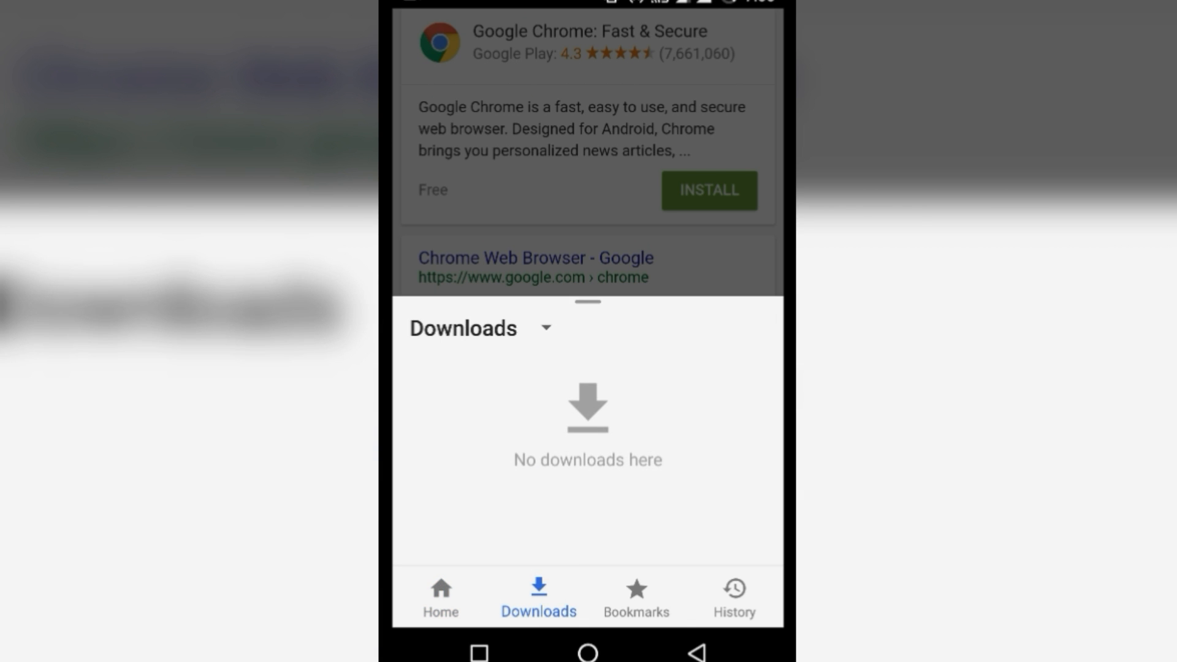
pyautogui.click(636, 597)
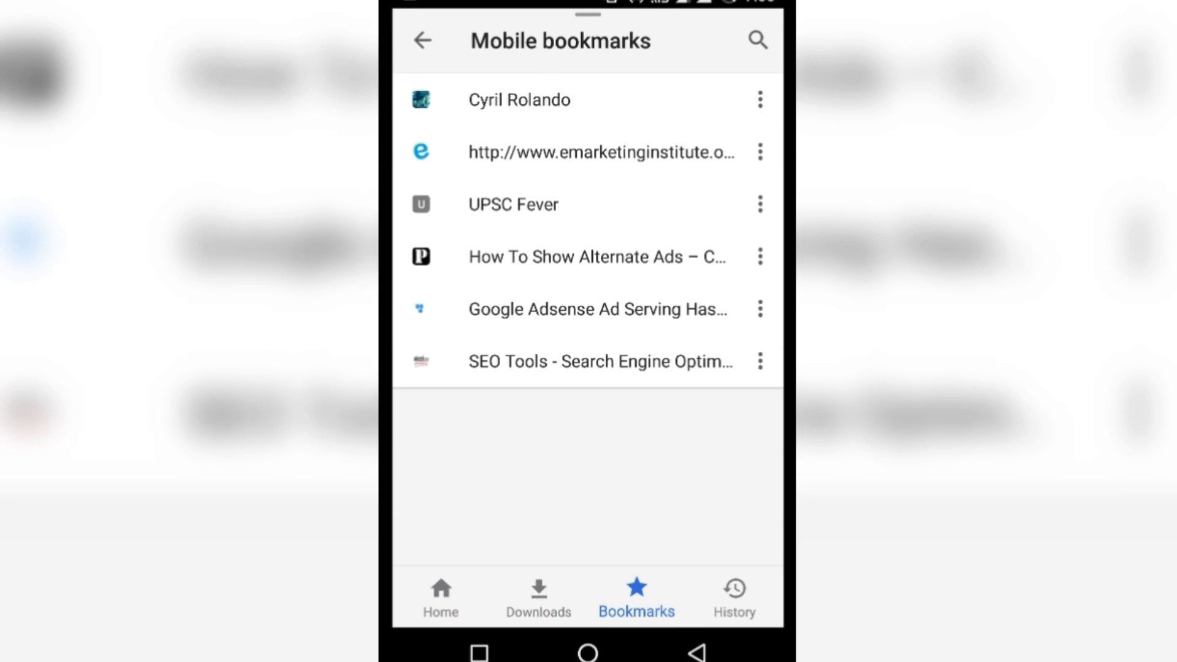
# - Return to the Home shortcuts, revisit the mobile bookmarks, and reach Google Play's search
pyautogui.click(440, 597)
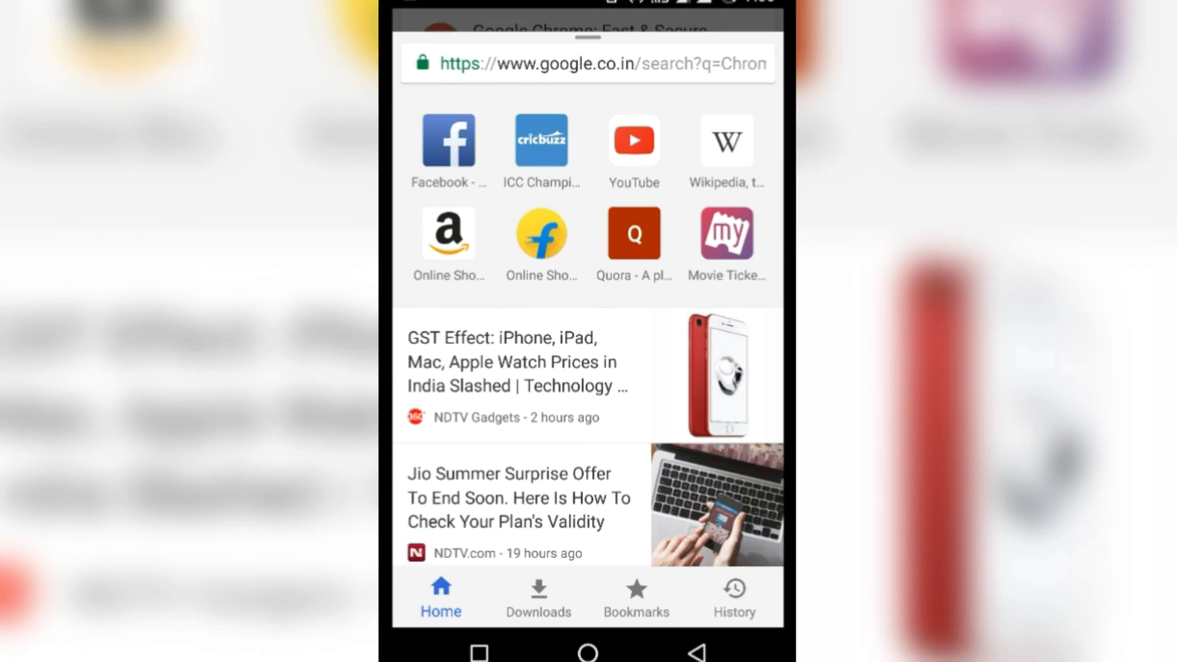
pyautogui.click(637, 598)
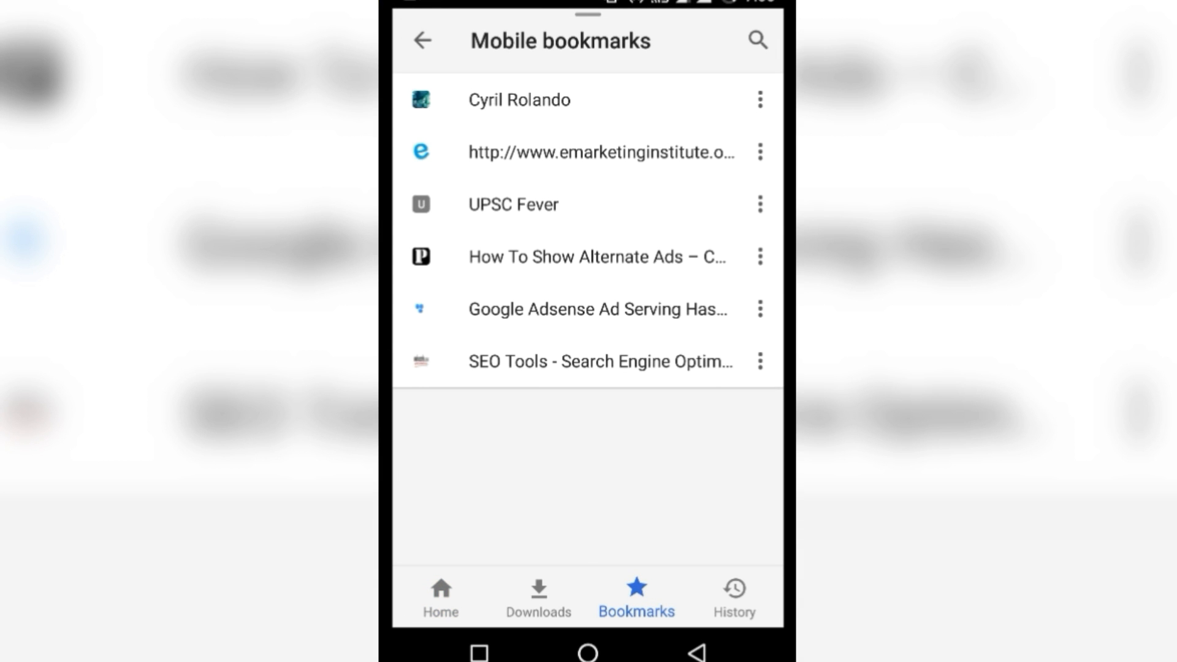
pyautogui.click(732, 586)
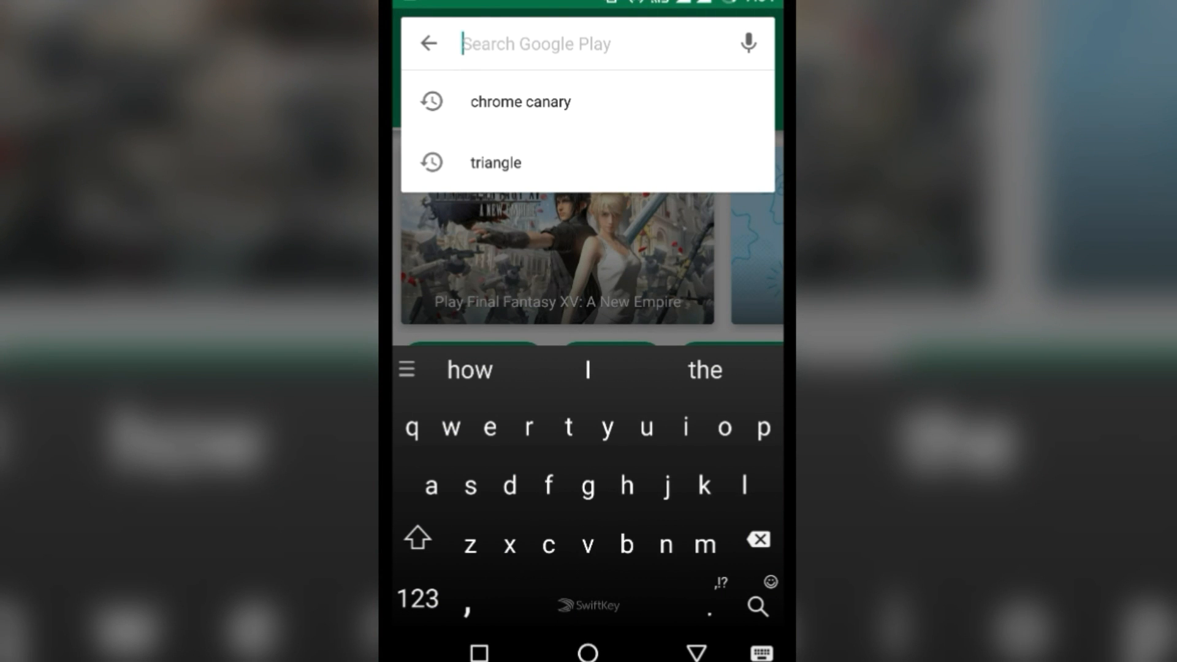
# - Find Chrome Canary (Unstable) in Google Play and launch the installed app
pyautogui.click(520, 102)
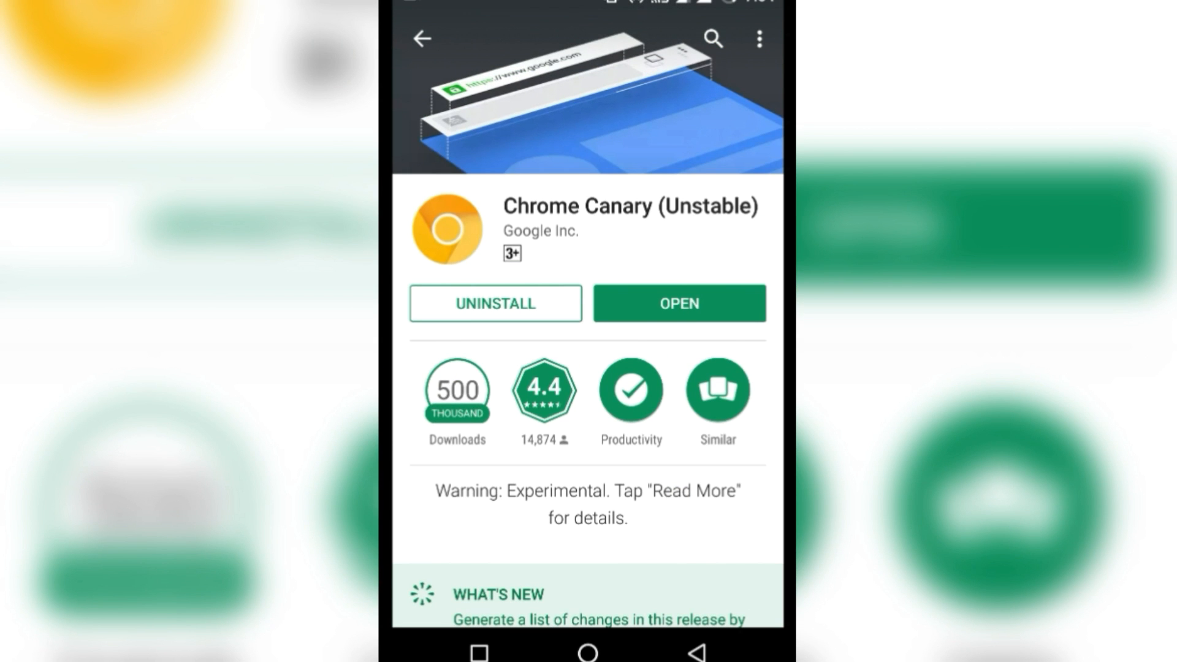
pyautogui.click(678, 303)
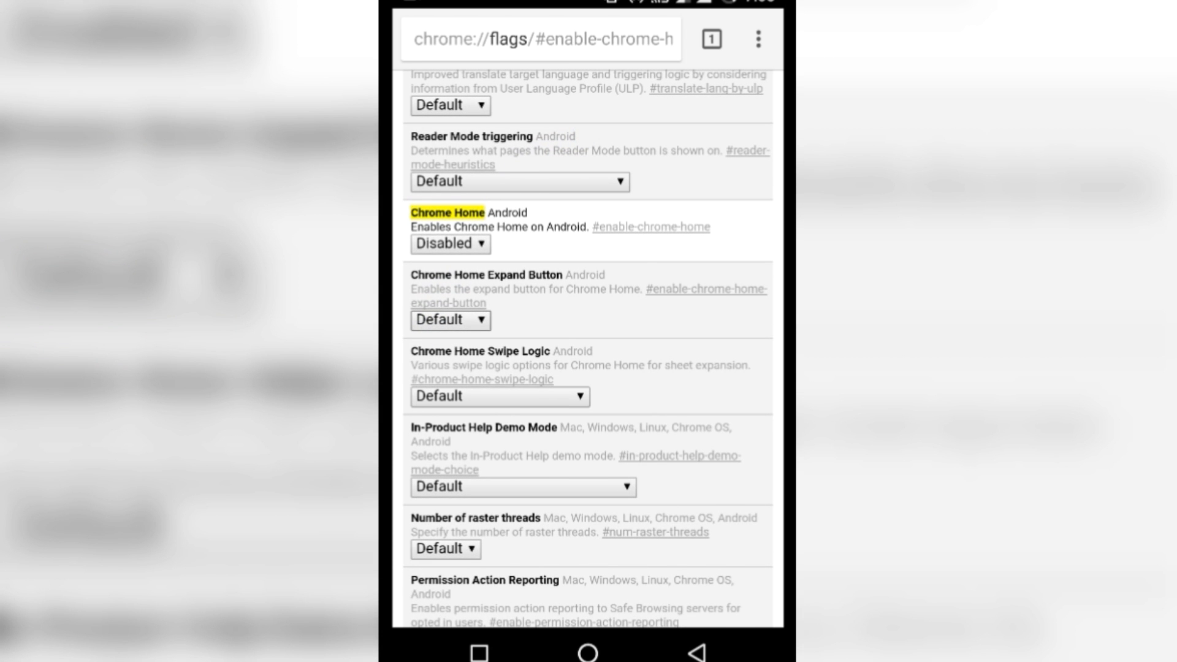
# - Set the Chrome Home flag to Enabled on chrome://flags and relaunch the browser
pyautogui.click(449, 244)
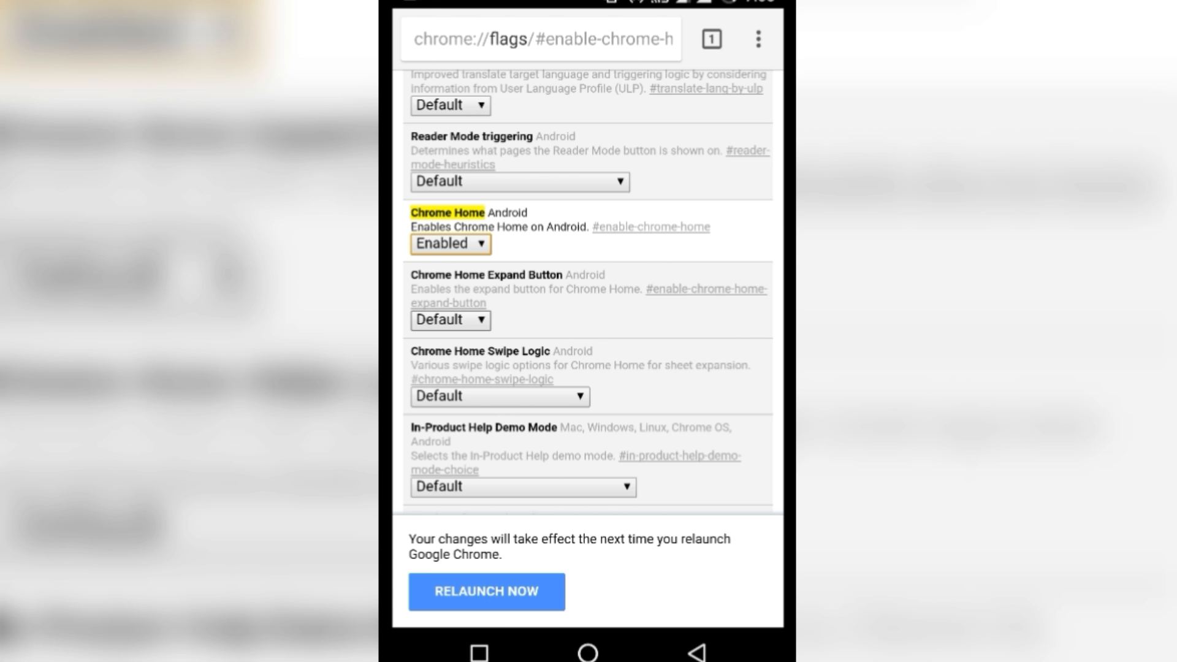
pyautogui.click(485, 591)
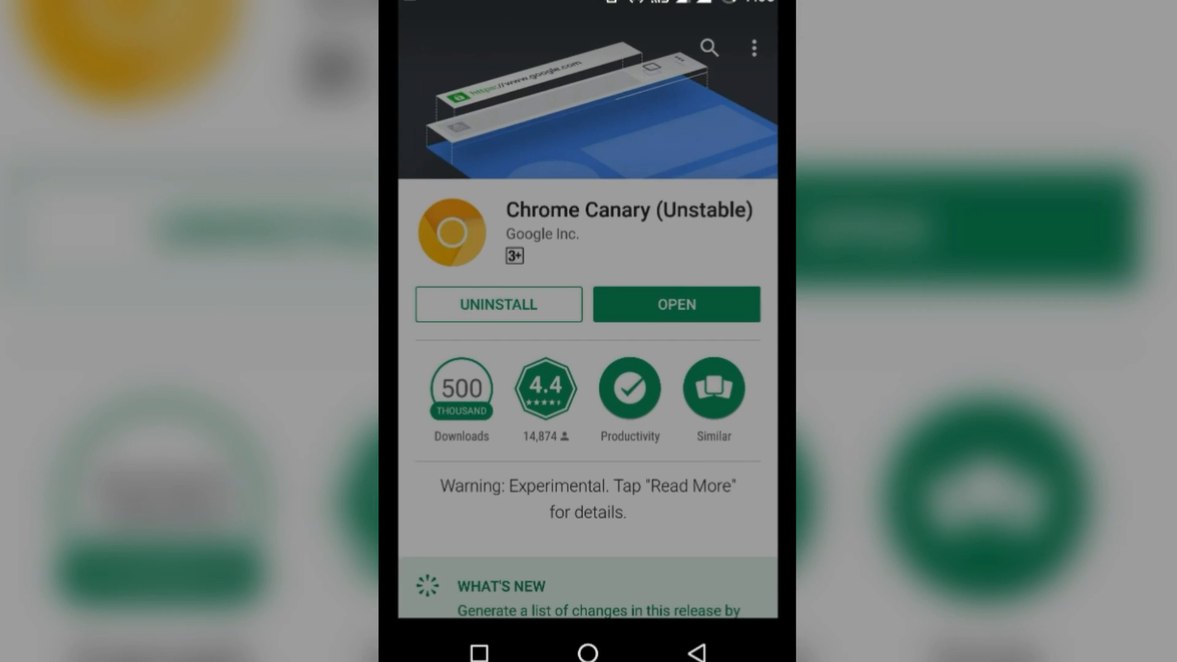
# - Go to the Android home screen and scroll the app drawer to the Chrome Canary icon
pyautogui.click(674, 304)
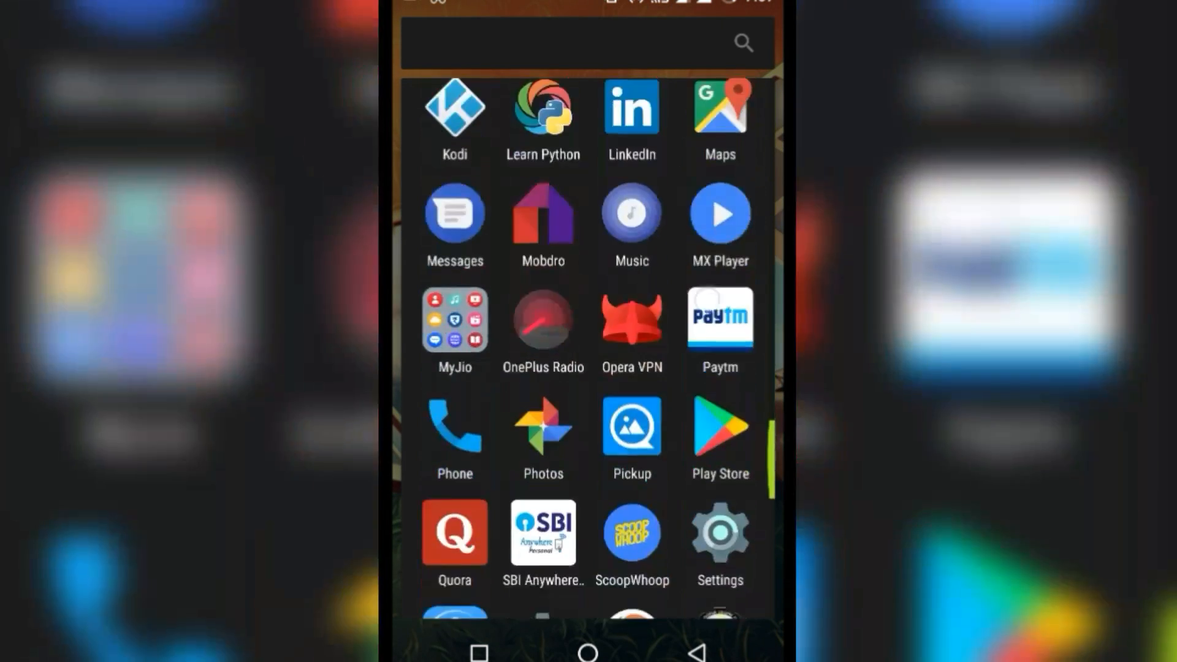
pyautogui.scroll(3)
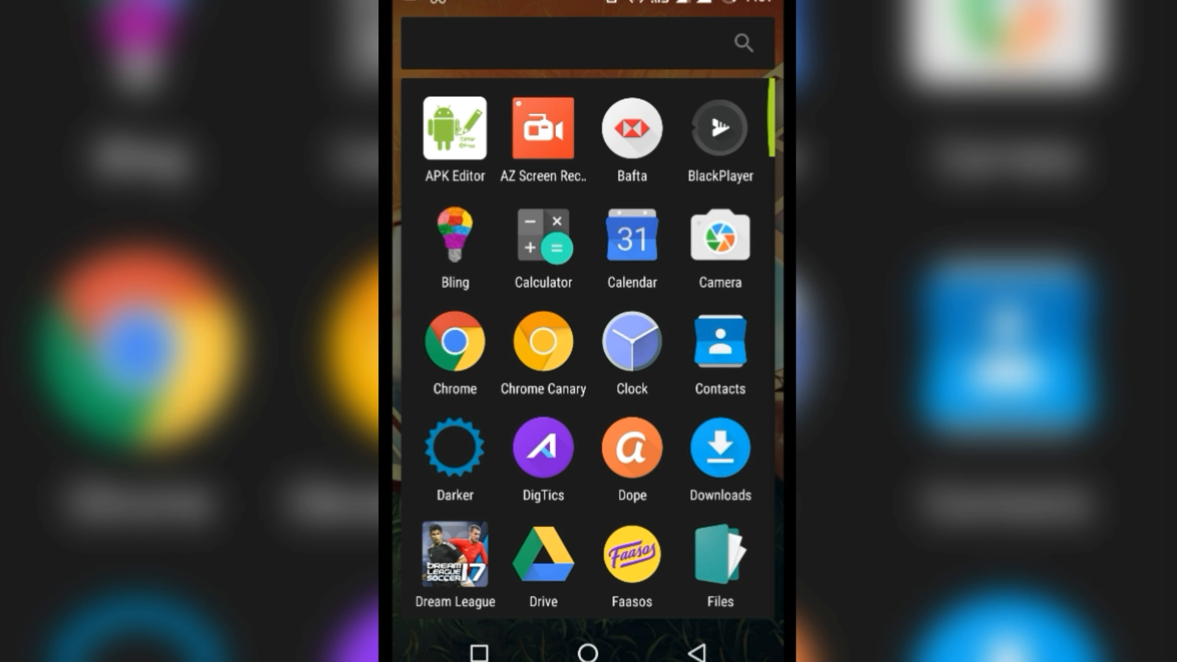
pyautogui.scroll(-3)
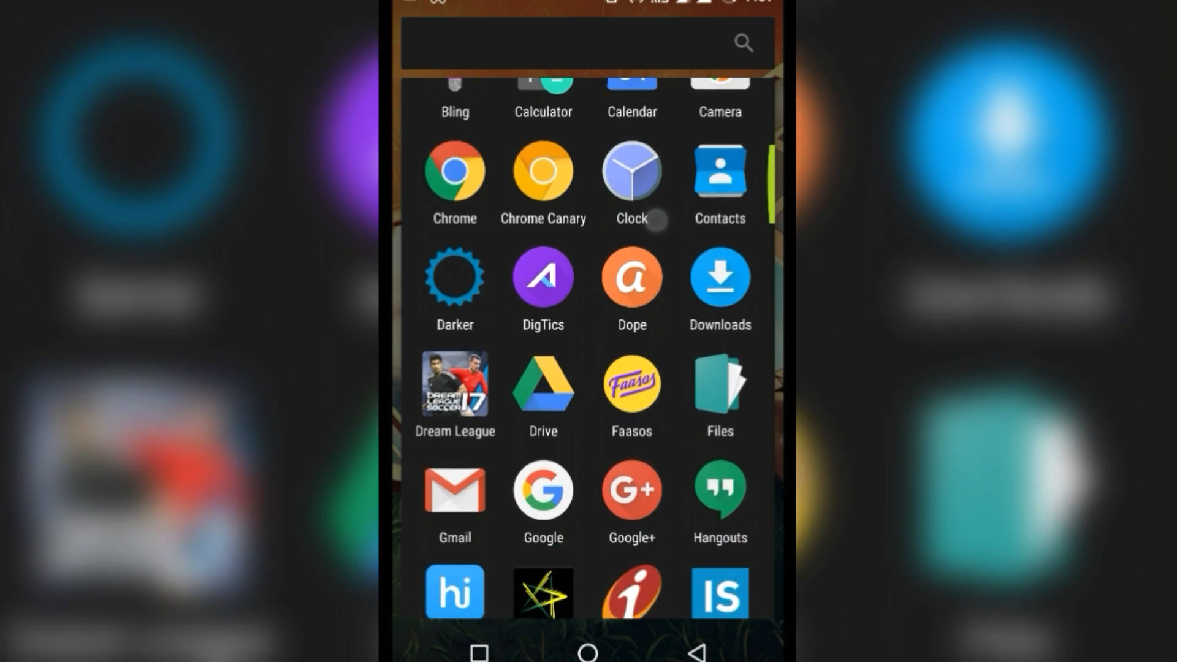